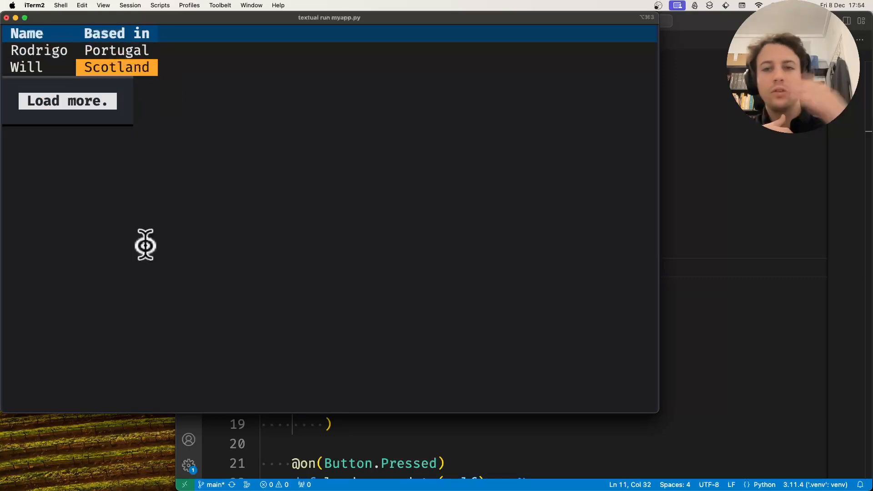
Step: Load the extra Dave and Darren rows via Load more, then quit the Textual app
left_click(66, 101)
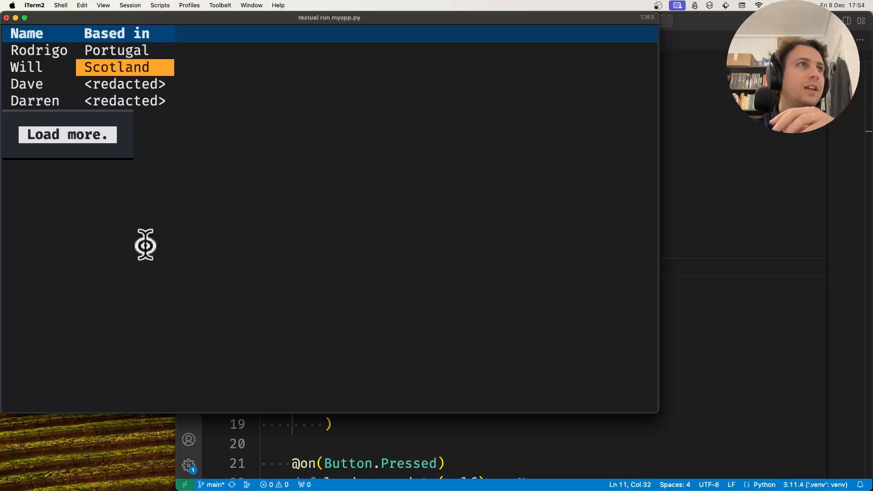
mouse_move(150, 207)
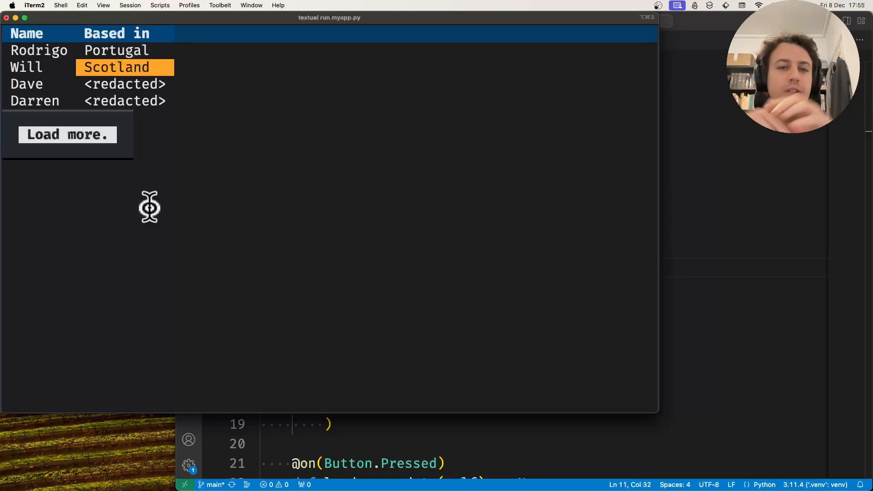
left_click(67, 135)
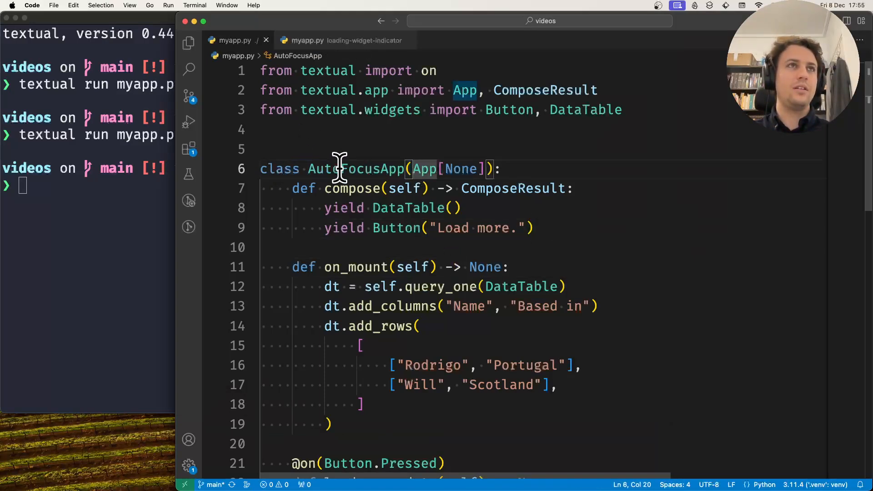
Step: Rename both AutoFocusApp occurrences to DataTableLoadingApp and move into load_more_data
scroll("down", 3)
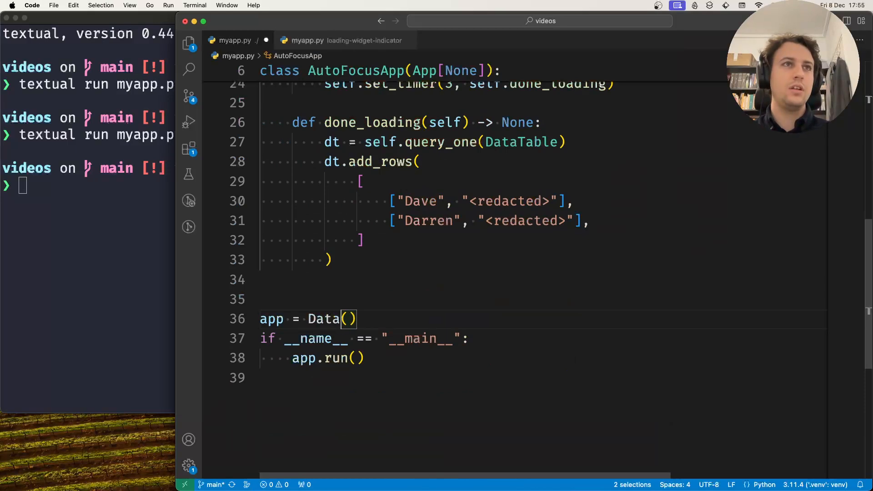
type("TableLoadingApp")
type("@on(Button.Pressed)")
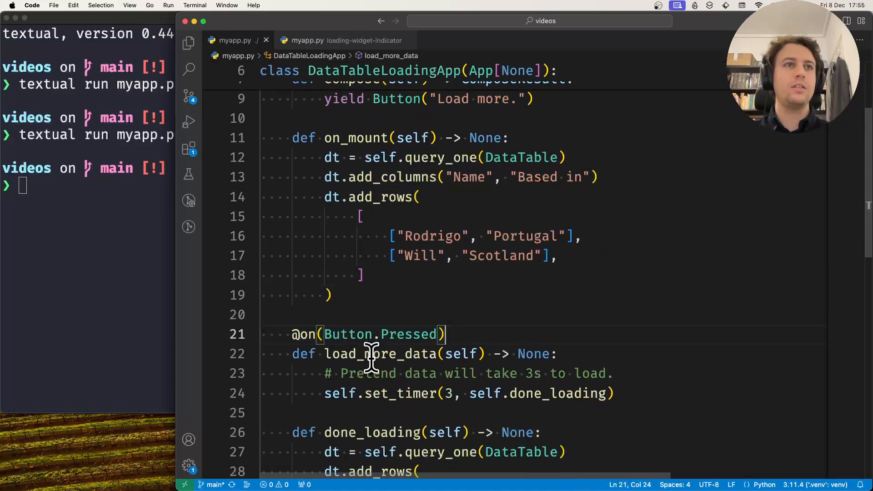
double_click(381, 354)
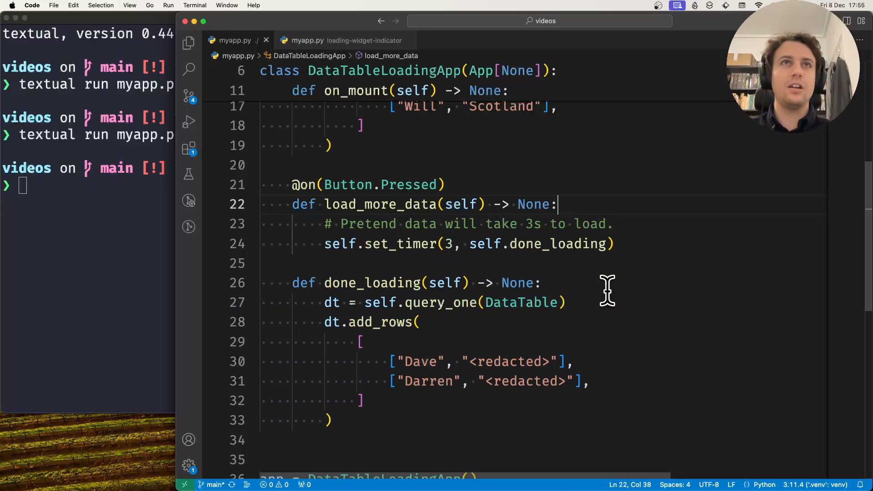
Step: Add self.query_one(DataTable).loading = True at the top of load_more_data
type("self.query_one(DataTable).loading =j")
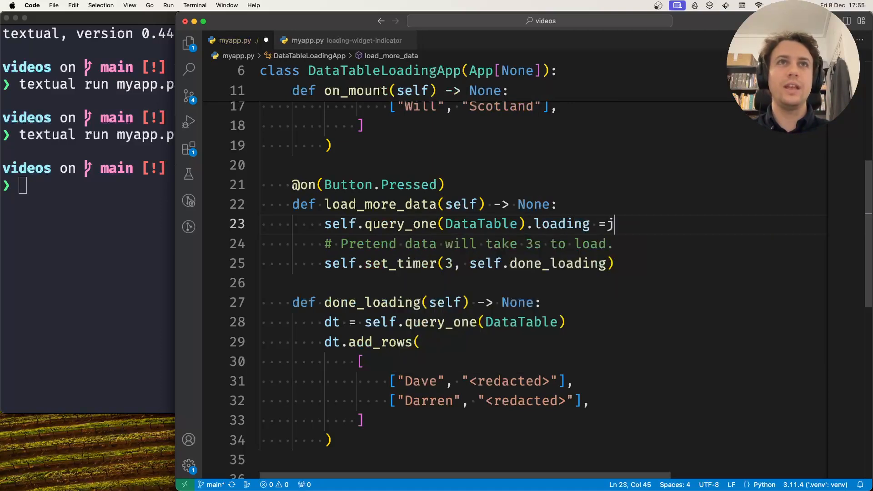
type("True")
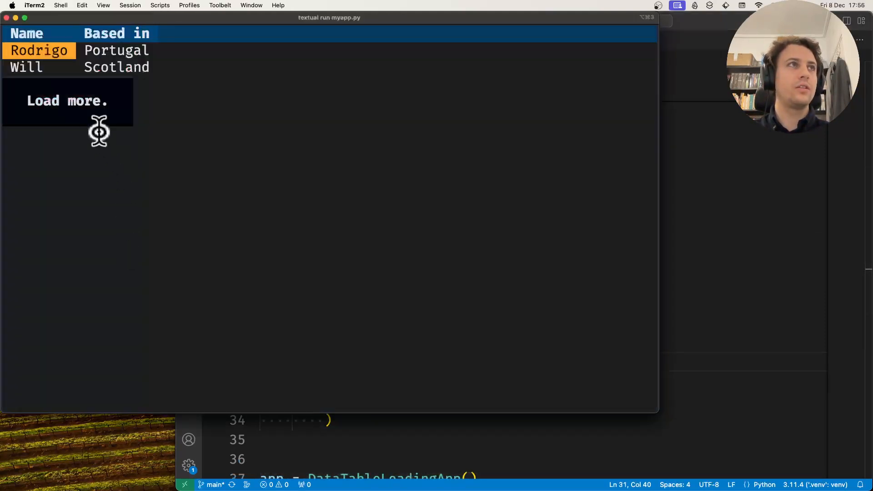
Step: Request more rows with Load more to see the table's loading indicator
left_click(66, 101)
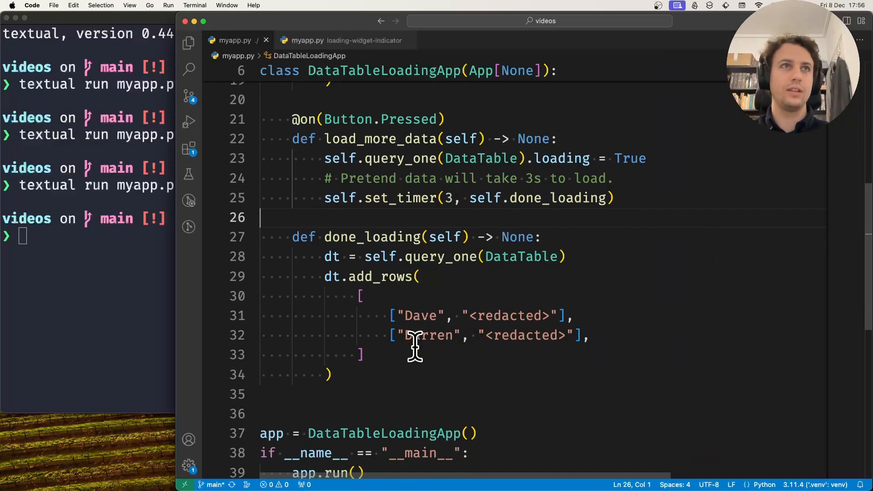
Step: Append dt.loading = False at the end of done_loading
type("self")
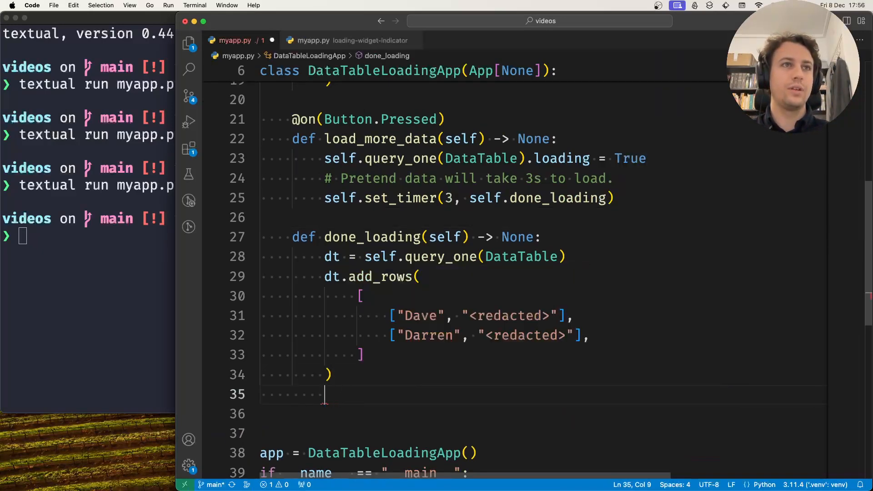
type("dt.loading = F")
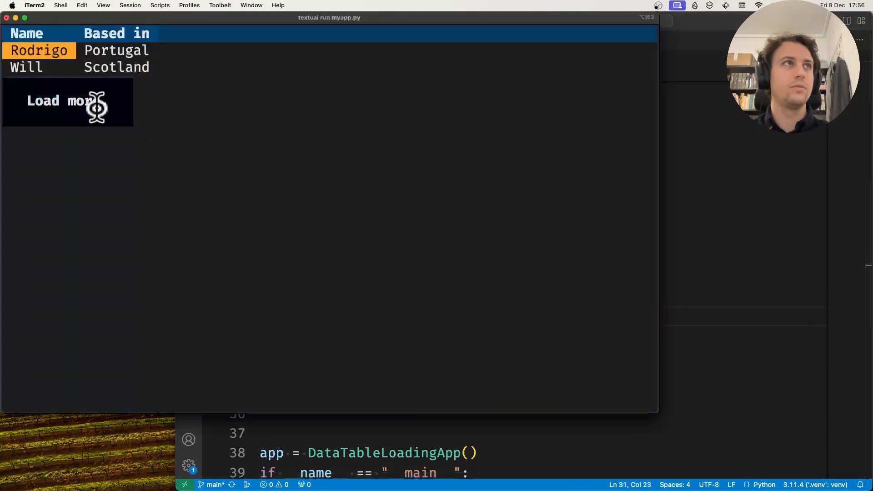
Step: Request more rows again to confirm the table's loading indicator clears
left_click(66, 100)
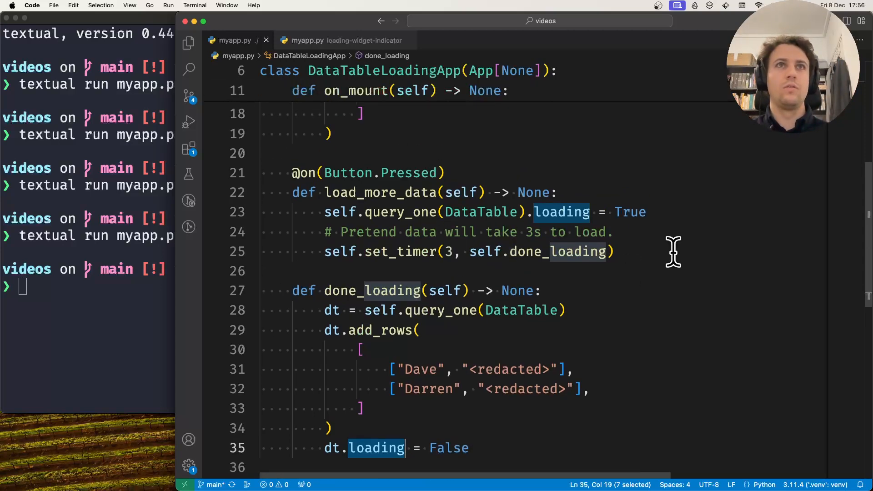
Step: Set self.query_one(Button).loading = True in load_more_data and False in done_loading
type("self")
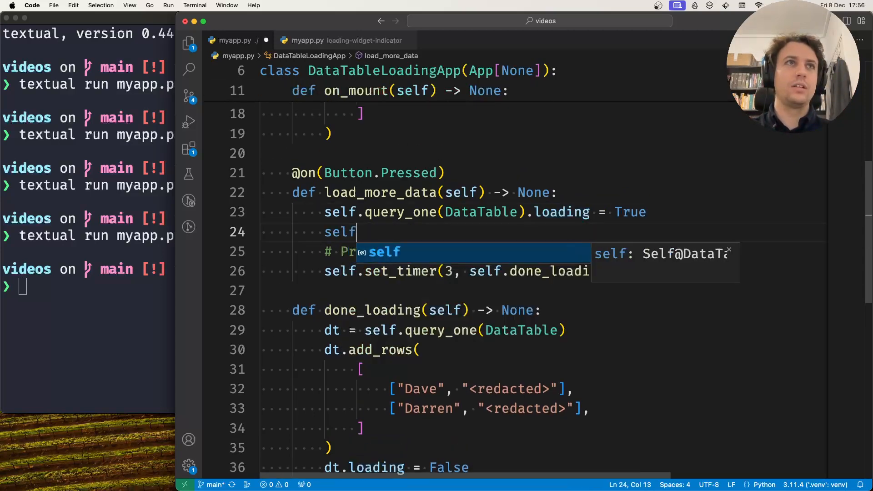
type(".query_one(Butto")
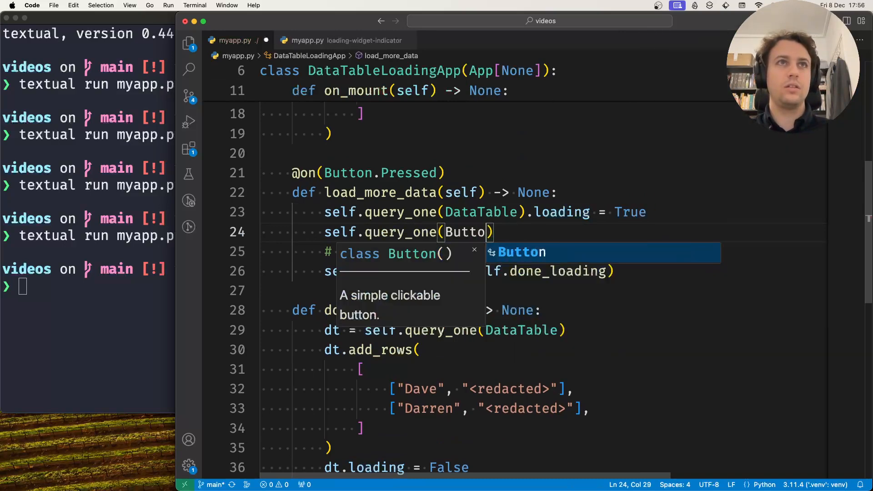
type(").loading =")
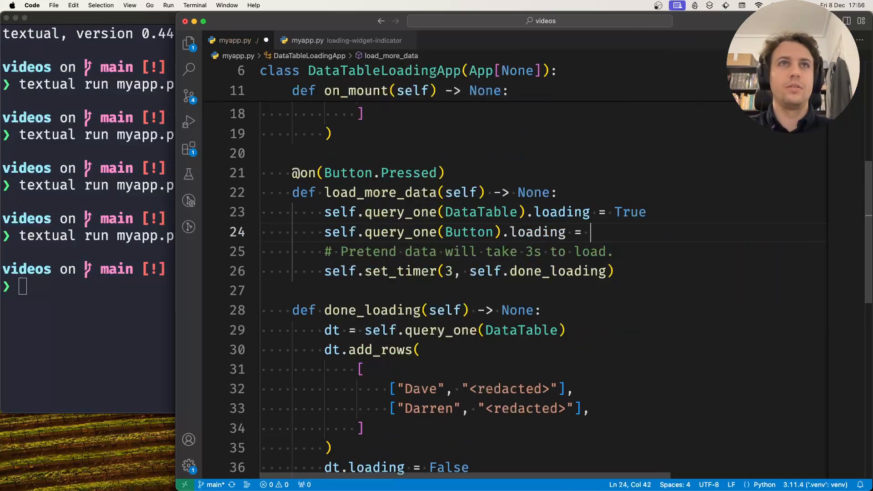
type("True")
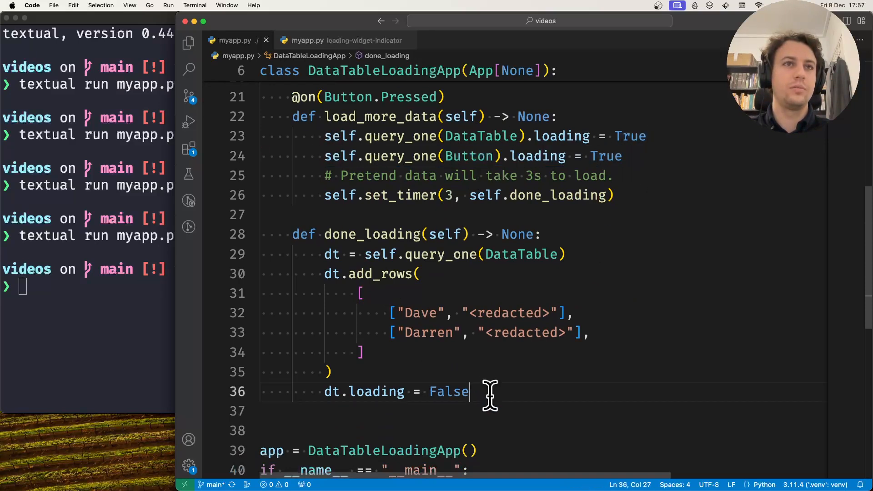
type("self.query_one(Button).loading = False")
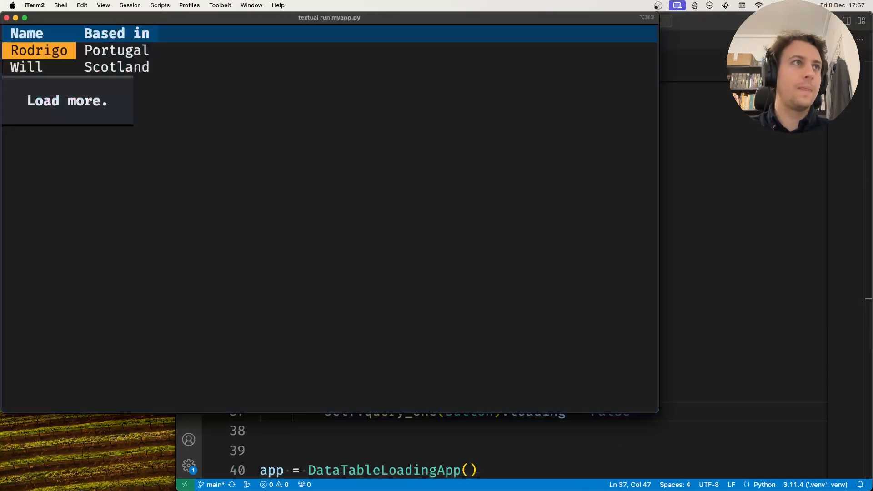
Step: Request more rows so both the table and Load more button show loading indicators
left_click(67, 101)
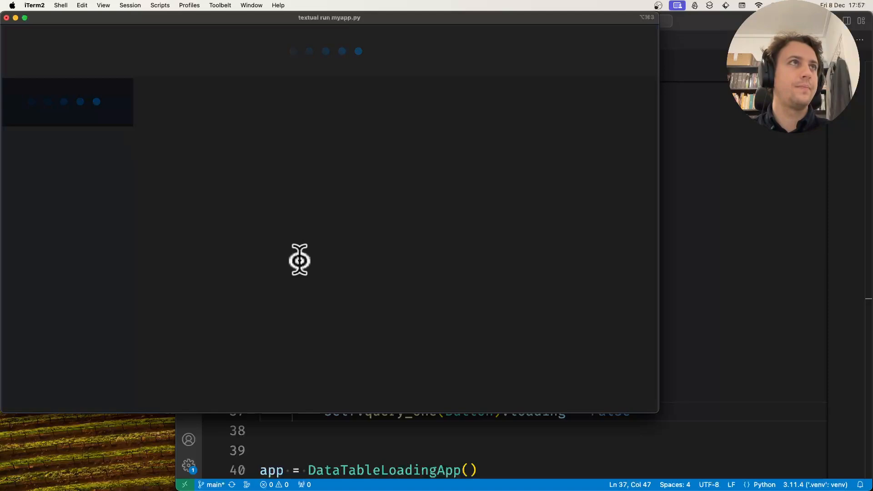